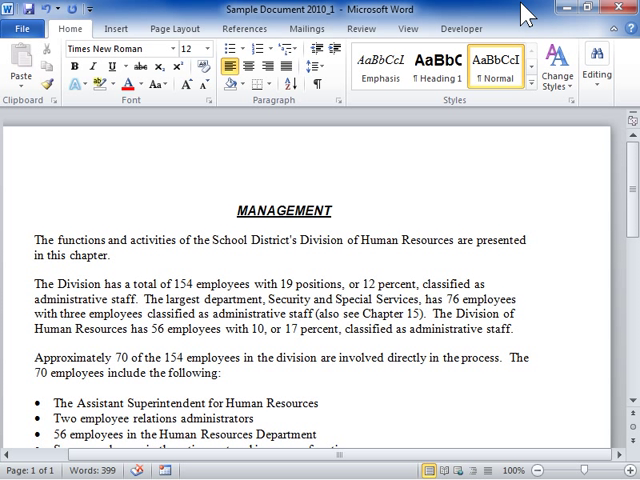
mouse_move(164, 28)
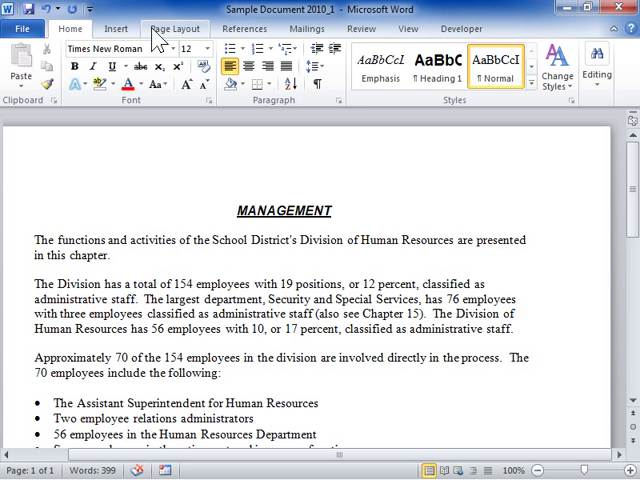
Switch the ribbon to the Insert commands.
left_click(116, 28)
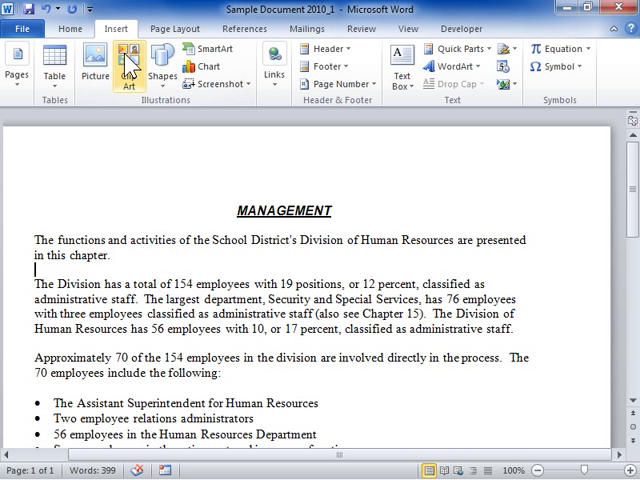
Open the Field dialog from Quick Parts.
left_click(452, 48)
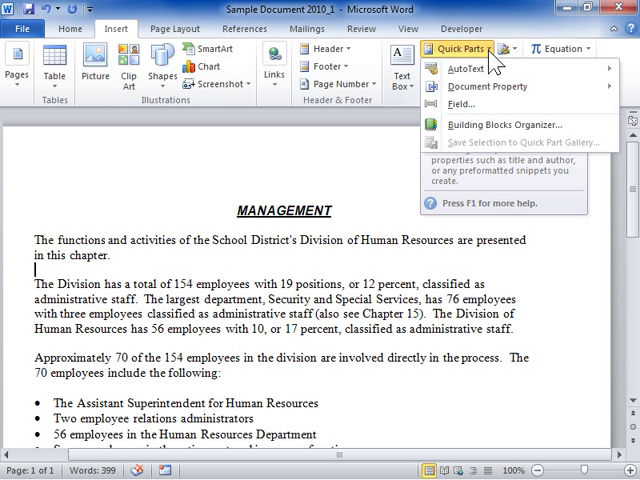
left_click(456, 104)
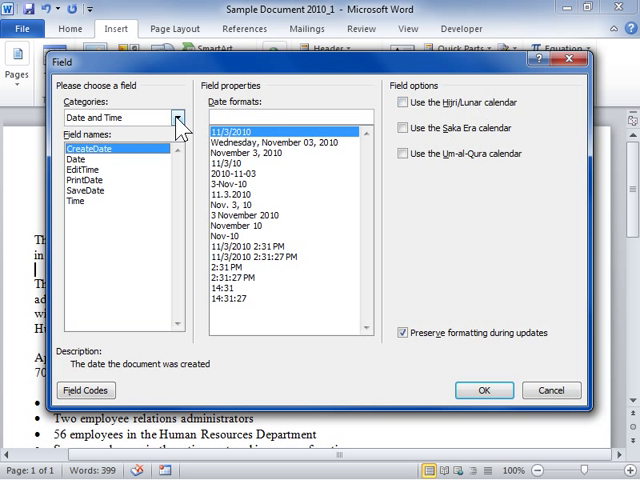
Show fields from all categories and choose the Ask field.
left_click(176, 118)
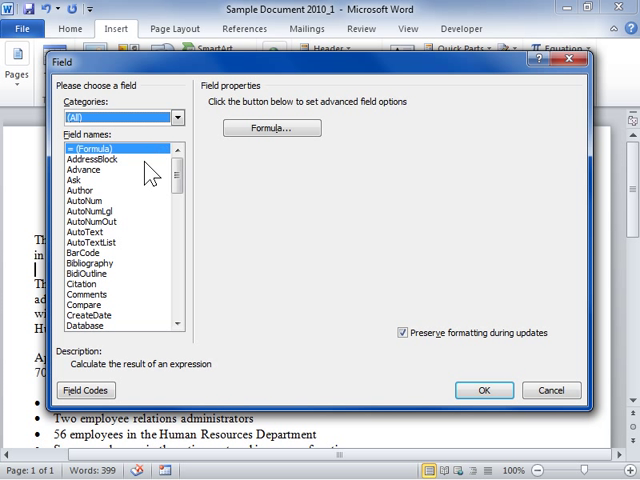
left_click(80, 180)
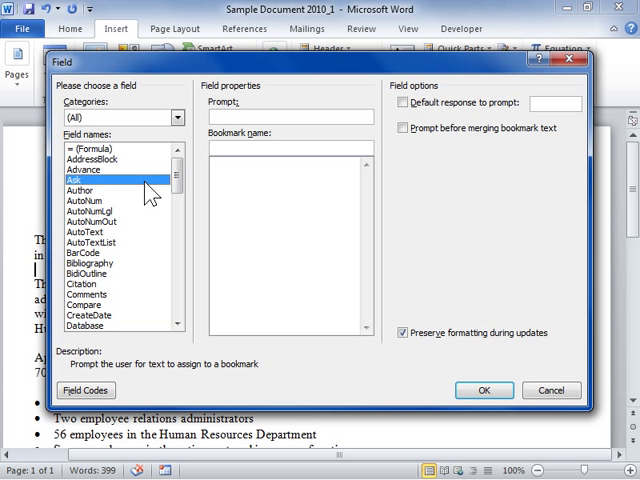
mouse_move(200, 176)
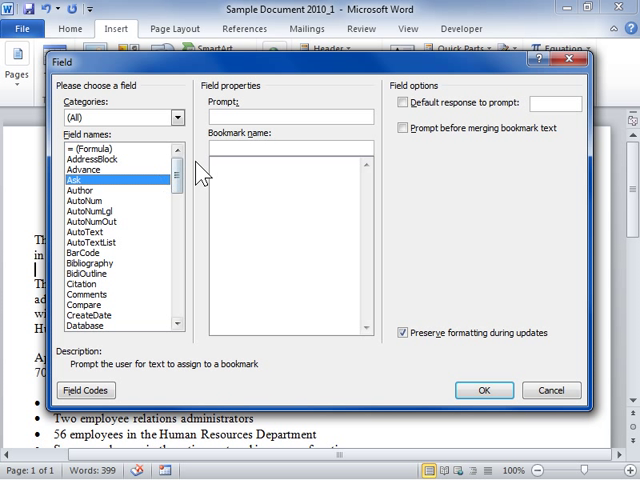
Enter the prompt 'Sample Question' and bookmark name 'SampleBookmark' for the Ask field.
type("Sample Question")
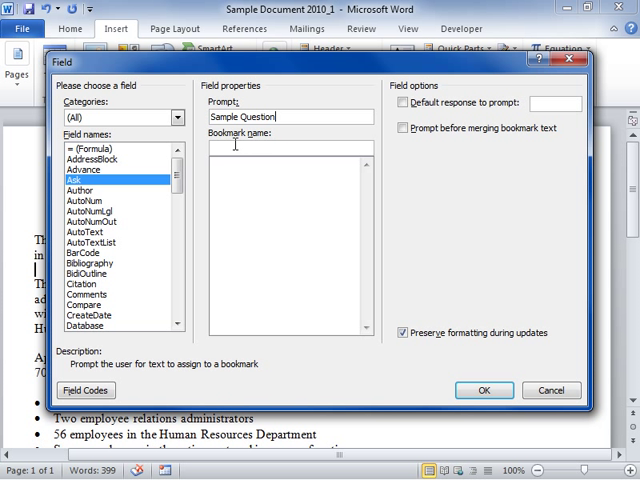
type("SampleBookmark")
left_click(554, 102)
type("Yes")
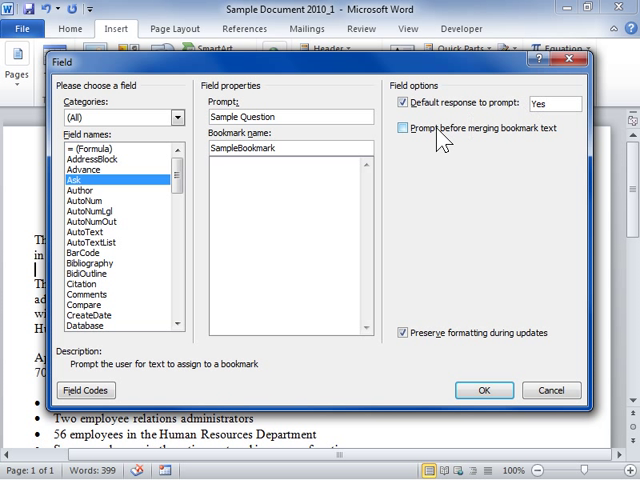
Turn on prompting before merging bookmark text.
left_click(404, 128)
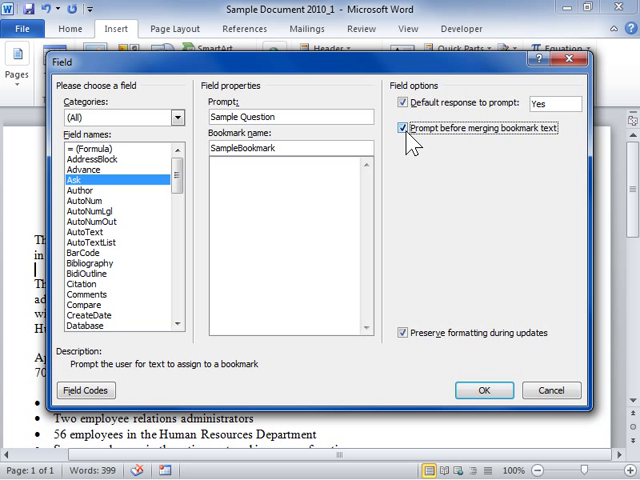
mouse_move(468, 318)
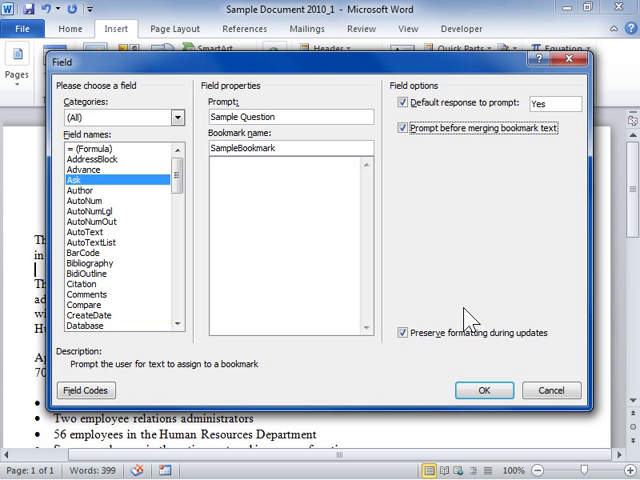